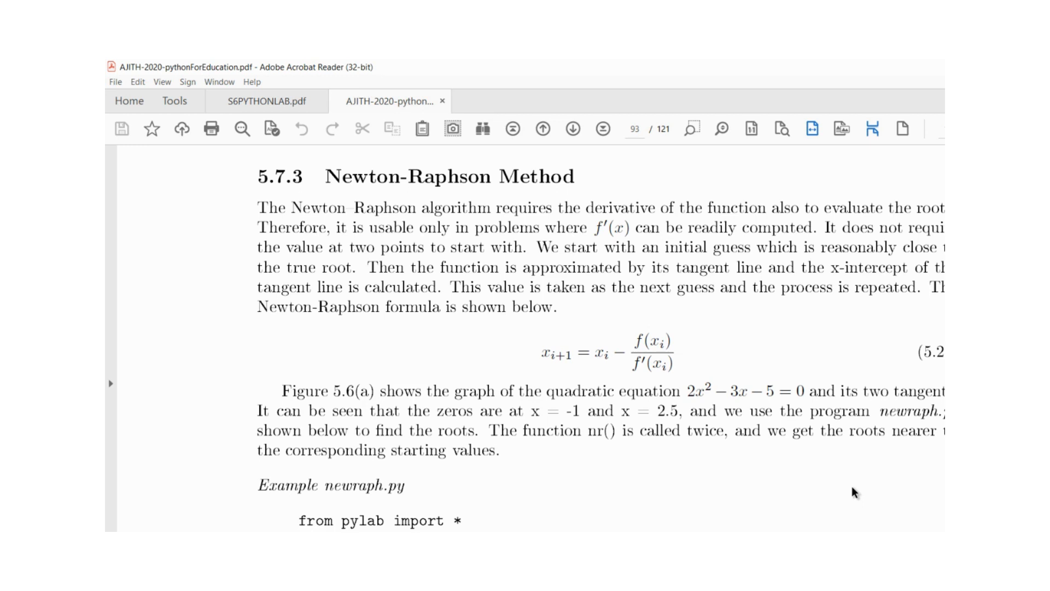
{"action": "mouse_move", "coordinate": [532, 334]}
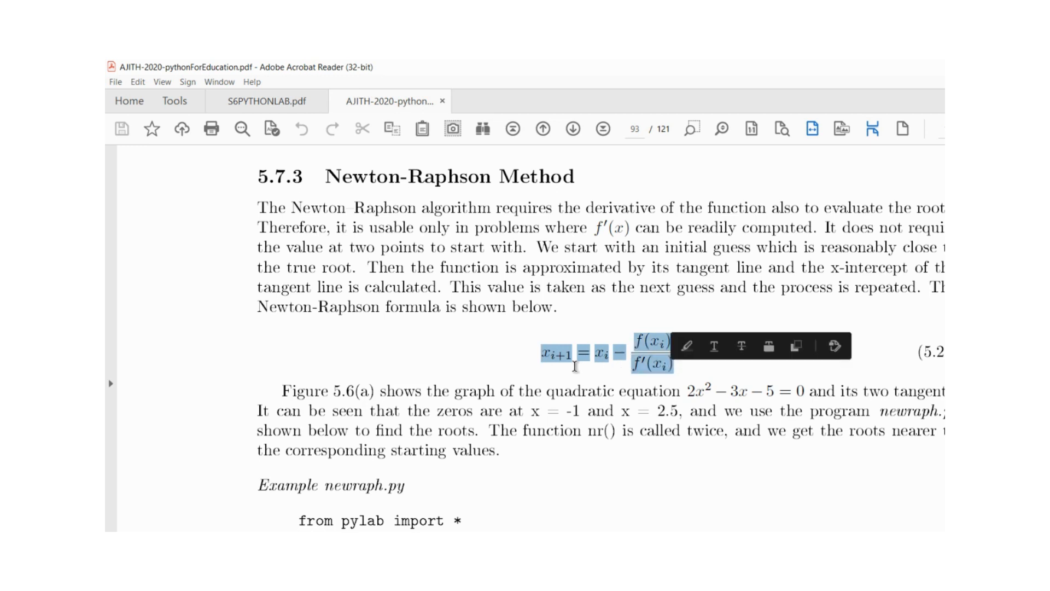
Finish reading the Newton-Raphson formula section, then switch to the S6PYTHONLAB.pdf tab
{"action": "left_click", "coordinate": [575, 367]}
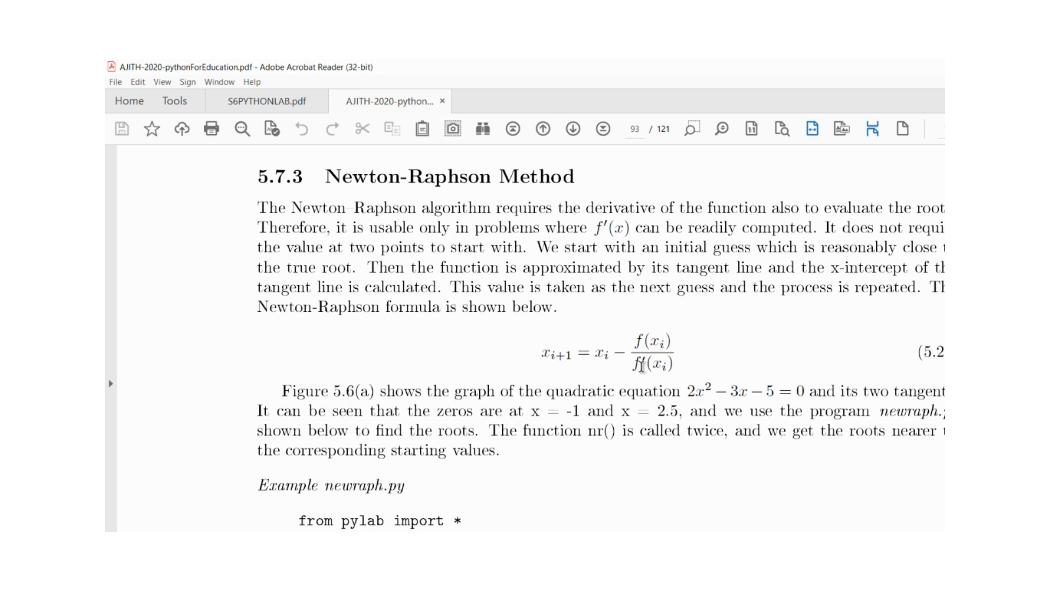
{"action": "mouse_move", "coordinate": [616, 335]}
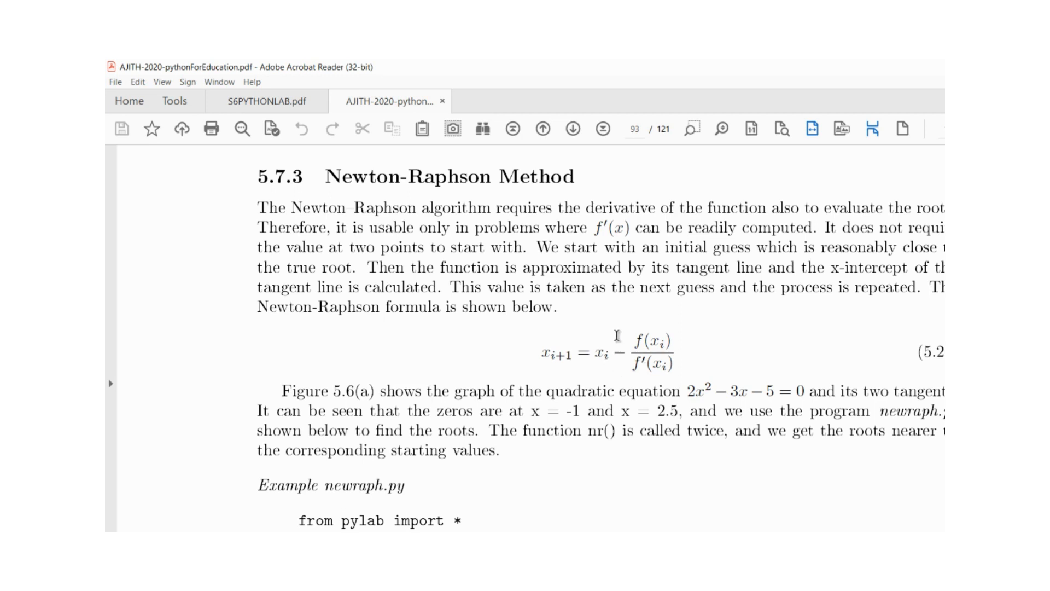
{"action": "mouse_move", "coordinate": [649, 367]}
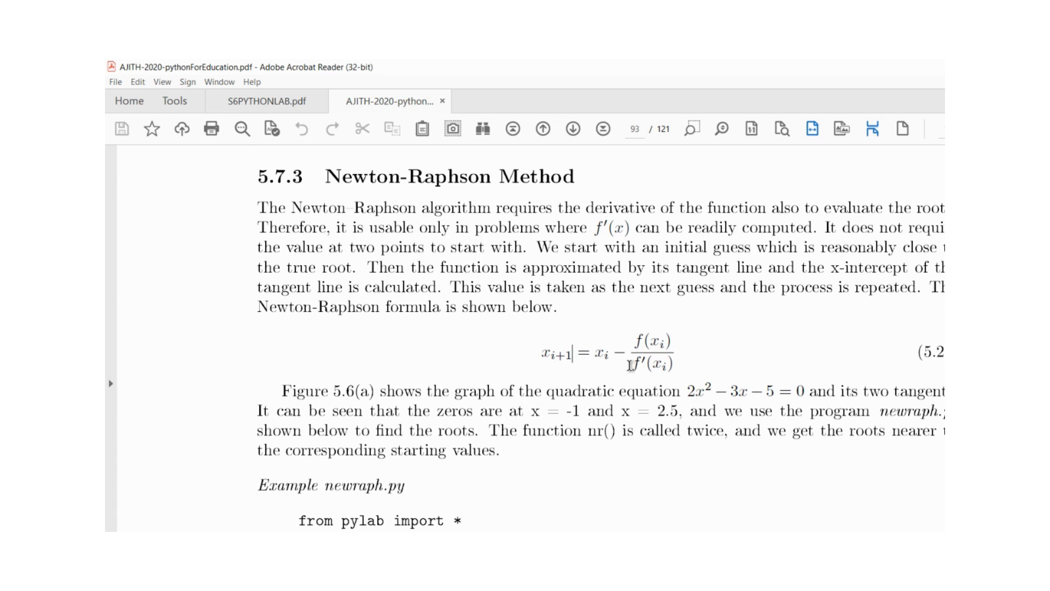
{"action": "mouse_move", "coordinate": [609, 360]}
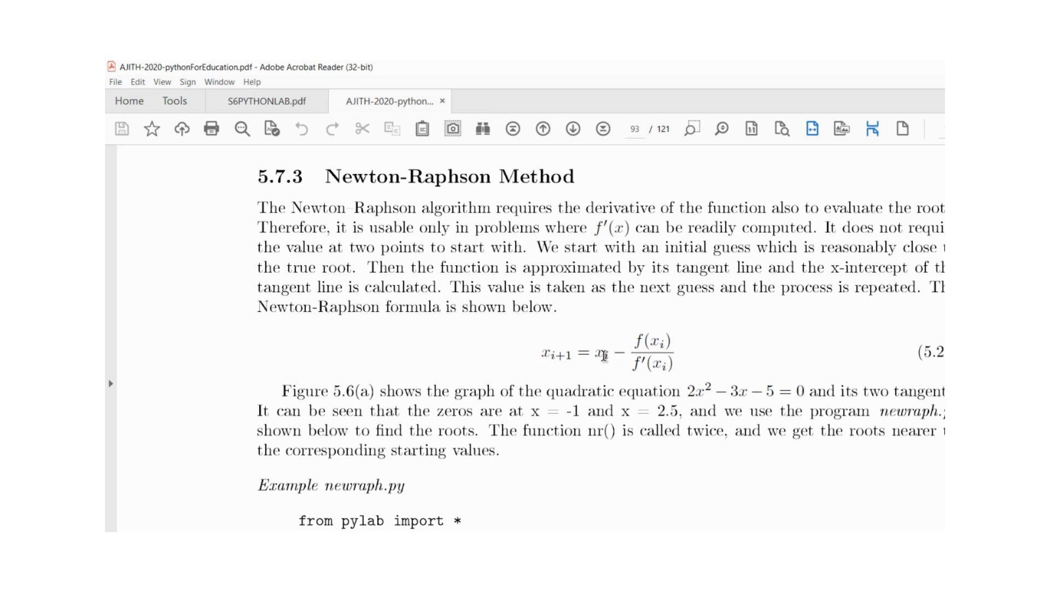
{"action": "mouse_move", "coordinate": [561, 360]}
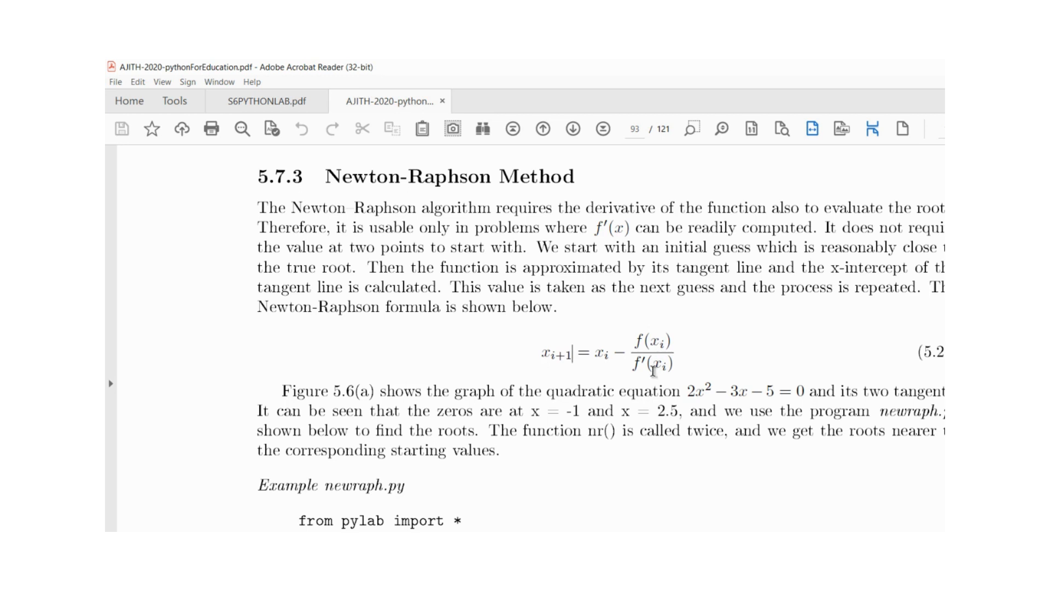
{"action": "mouse_move", "coordinate": [619, 356]}
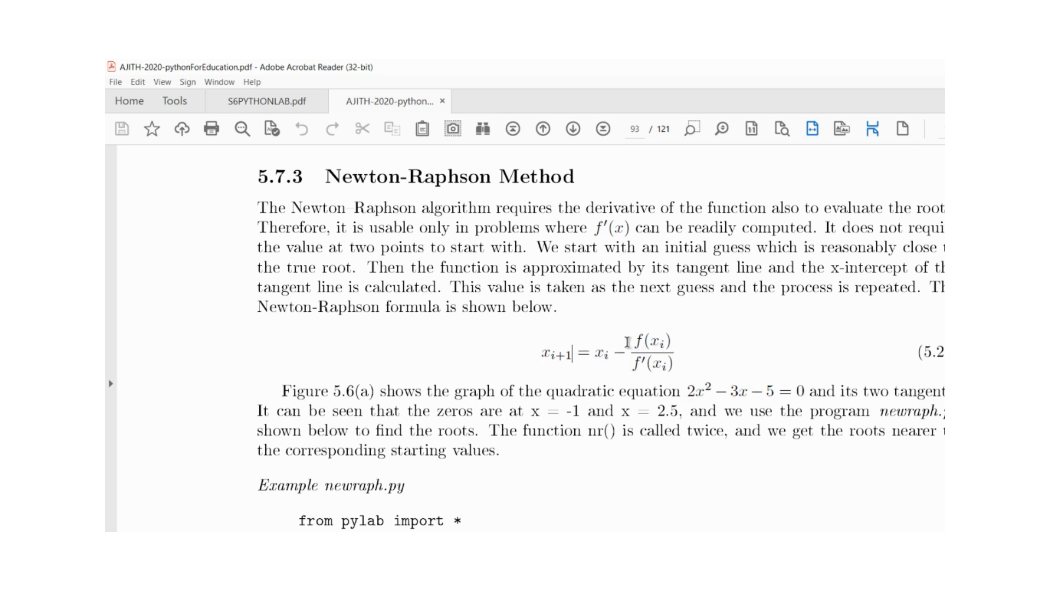
{"action": "mouse_move", "coordinate": [335, 185]}
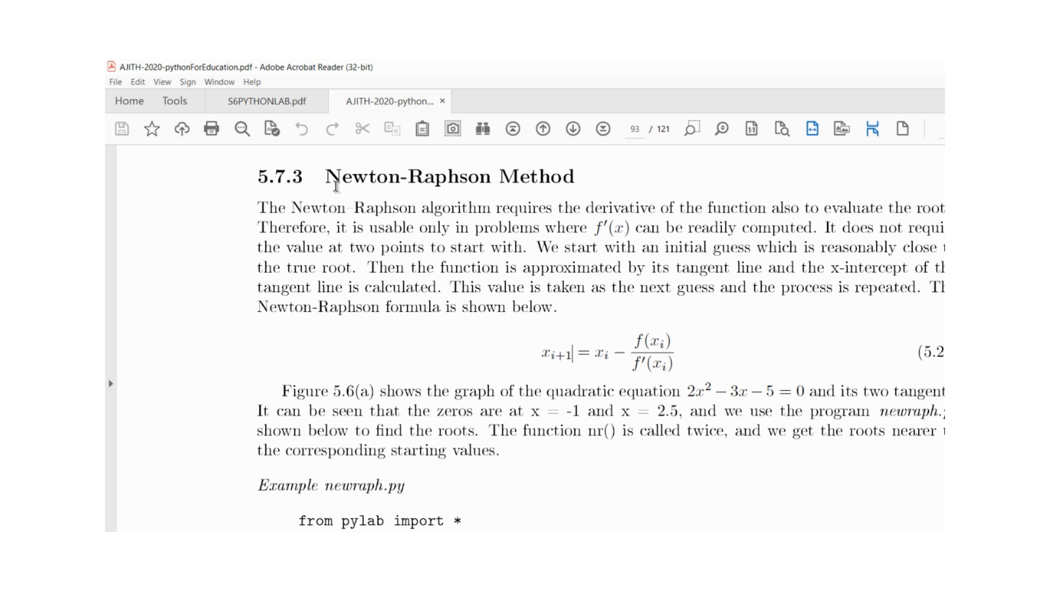
{"action": "left_click", "coordinate": [264, 100]}
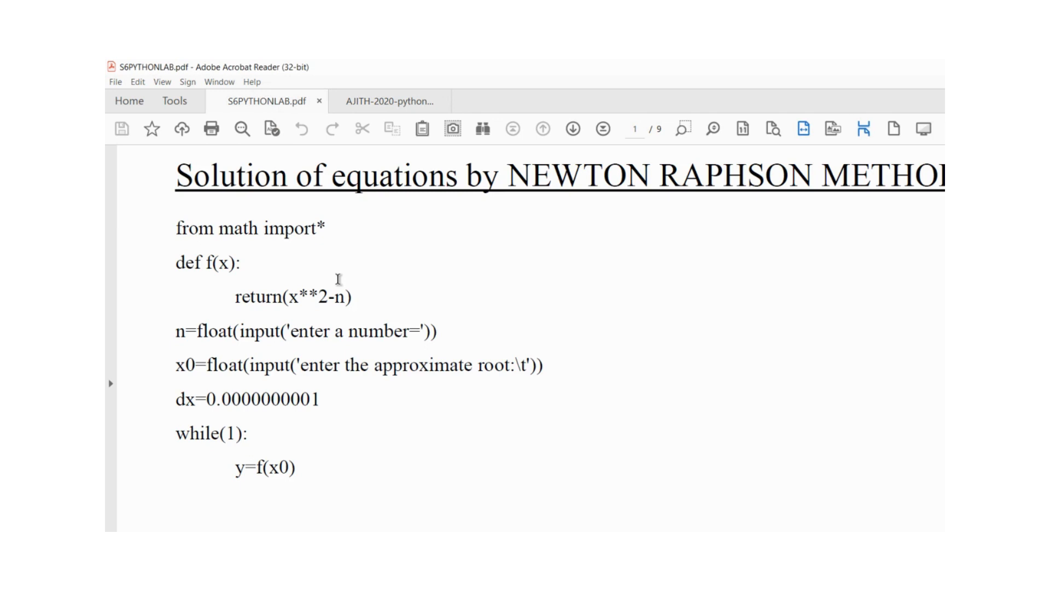
{"action": "mouse_move", "coordinate": [179, 227]}
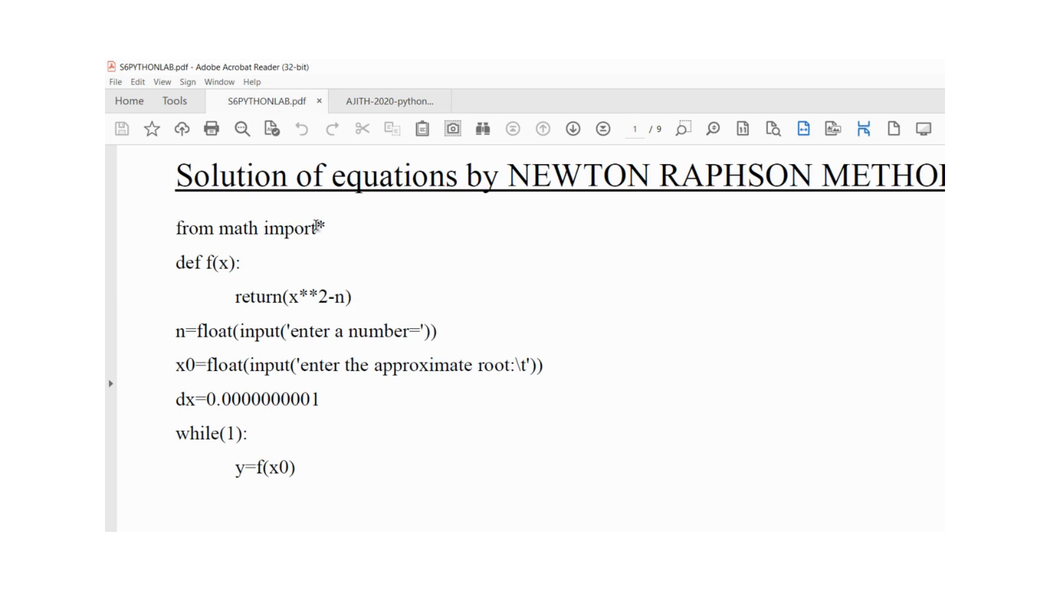
{"action": "mouse_move", "coordinate": [213, 229]}
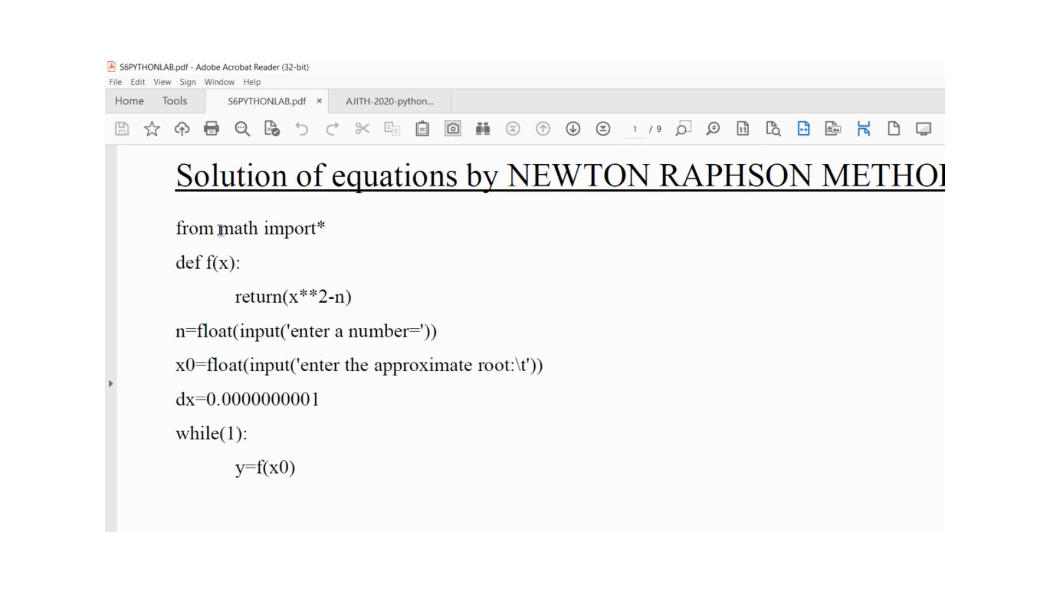
{"action": "mouse_move", "coordinate": [194, 269]}
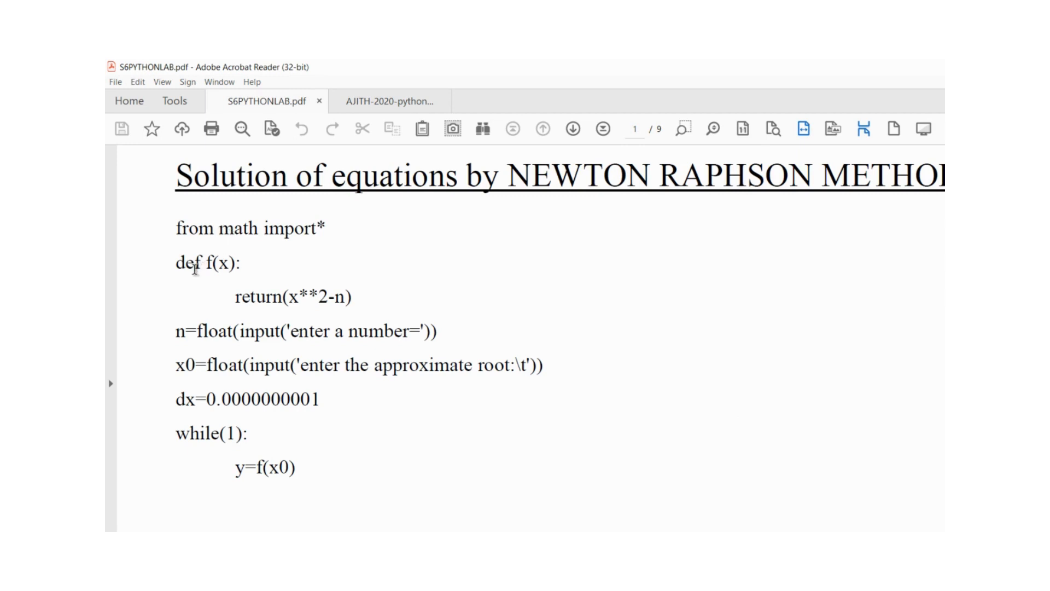
{"action": "mouse_move", "coordinate": [239, 264]}
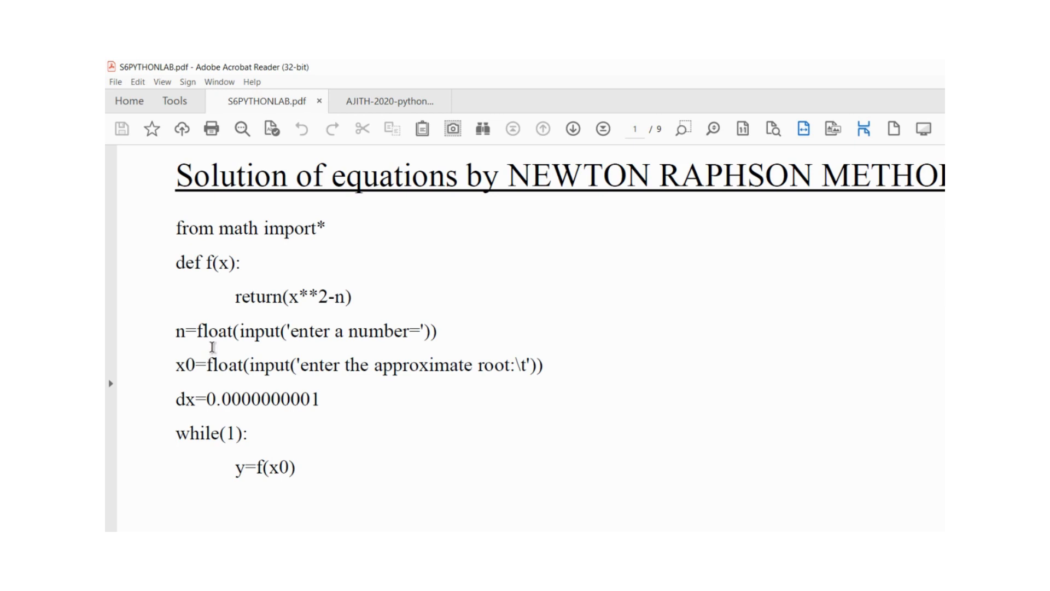
{"action": "mouse_move", "coordinate": [335, 303]}
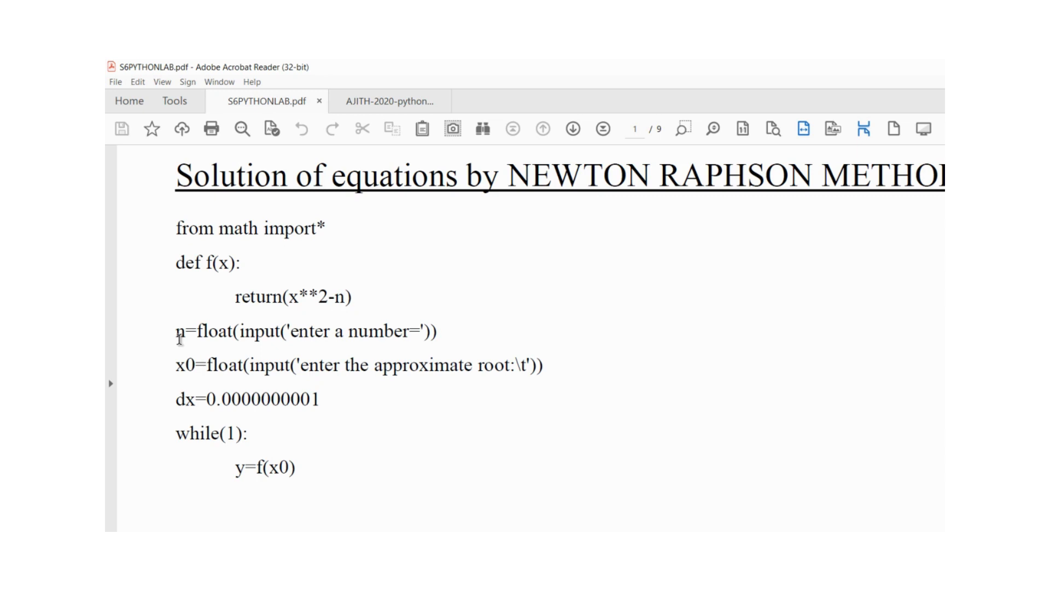
{"action": "mouse_move", "coordinate": [246, 330]}
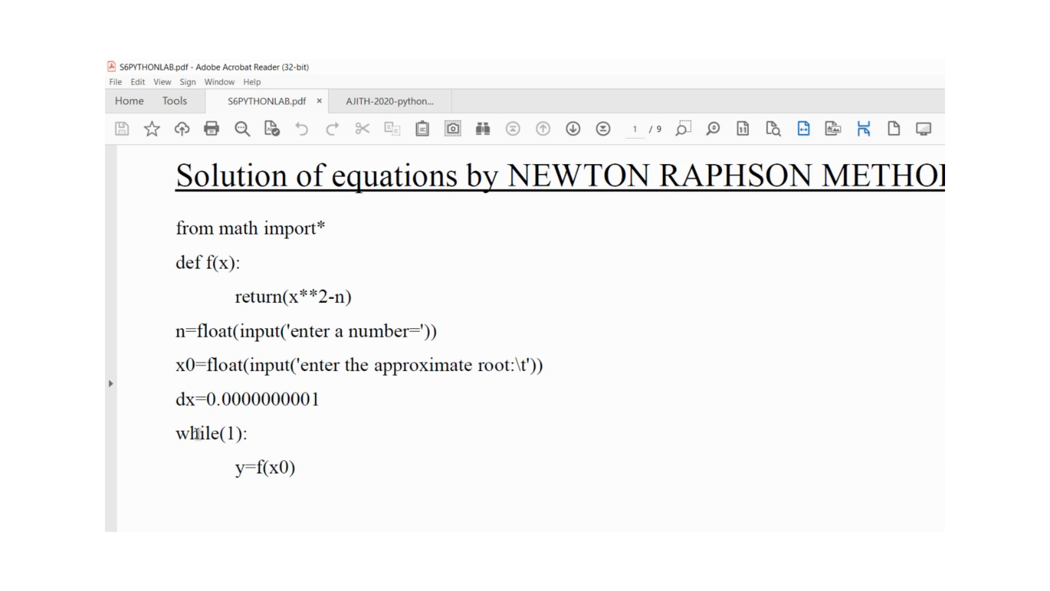
{"action": "mouse_move", "coordinate": [213, 435]}
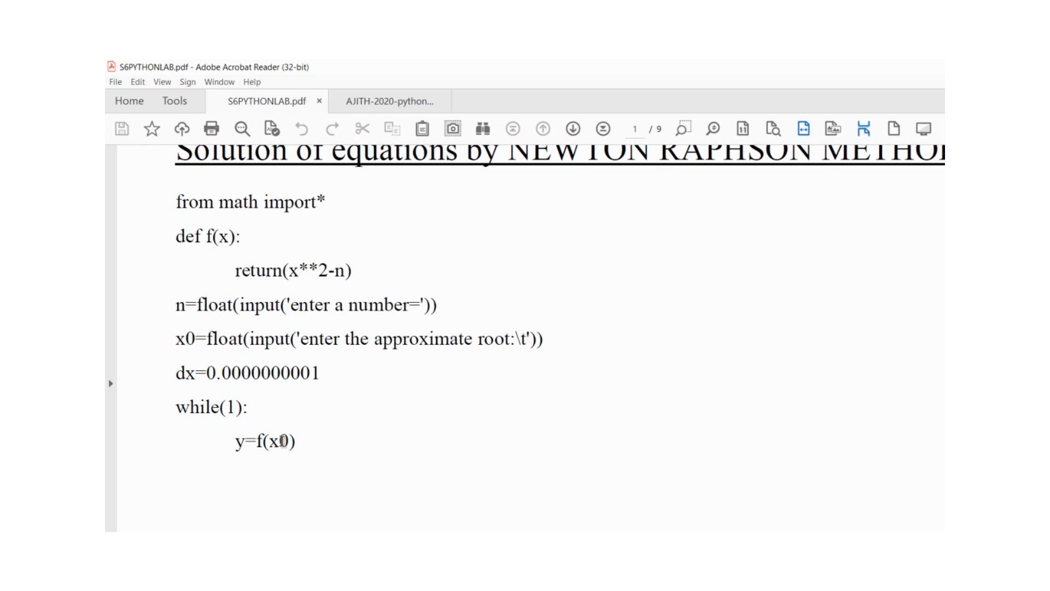
Scroll the notes onto page 2 to reveal the y2, y1, dy and yprime=dy/dx loop lines
{"action": "scroll", "scroll_direction": "down", "scroll_amount": 3}
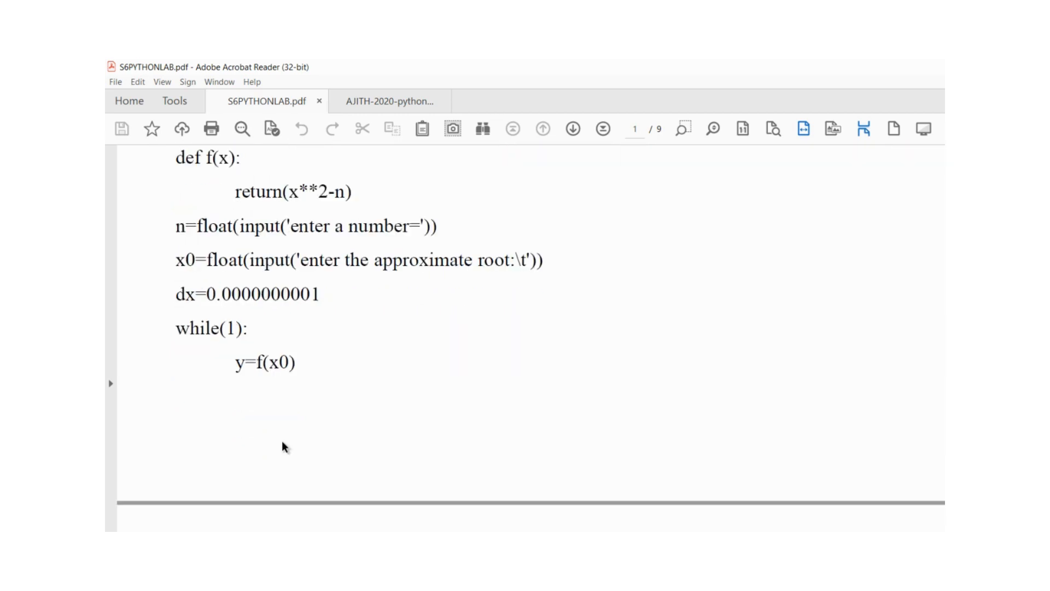
{"action": "scroll", "scroll_direction": "down", "scroll_amount": 3}
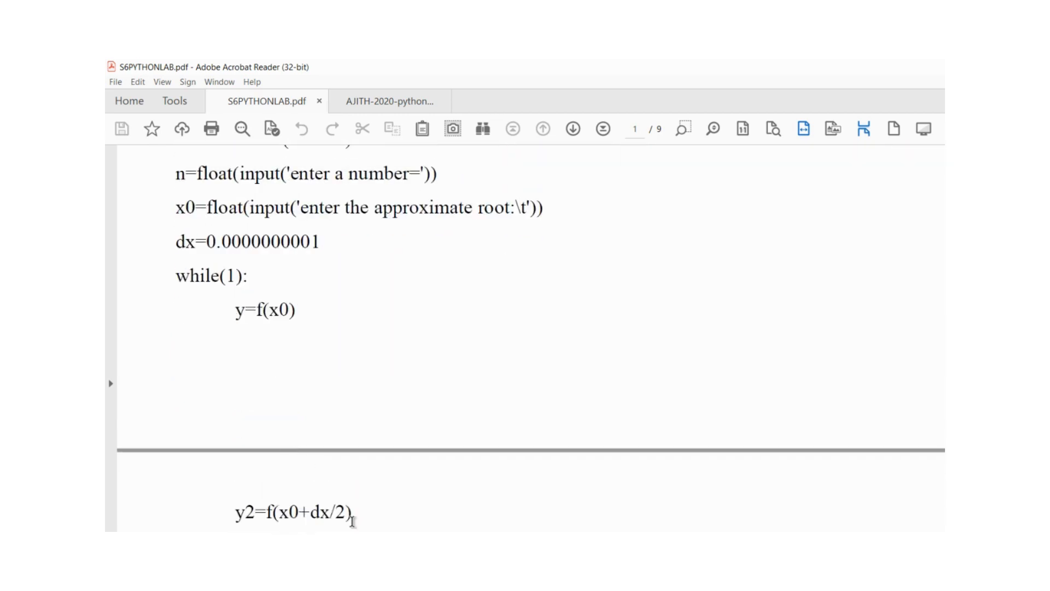
{"action": "scroll", "scroll_direction": "up", "scroll_amount": 3}
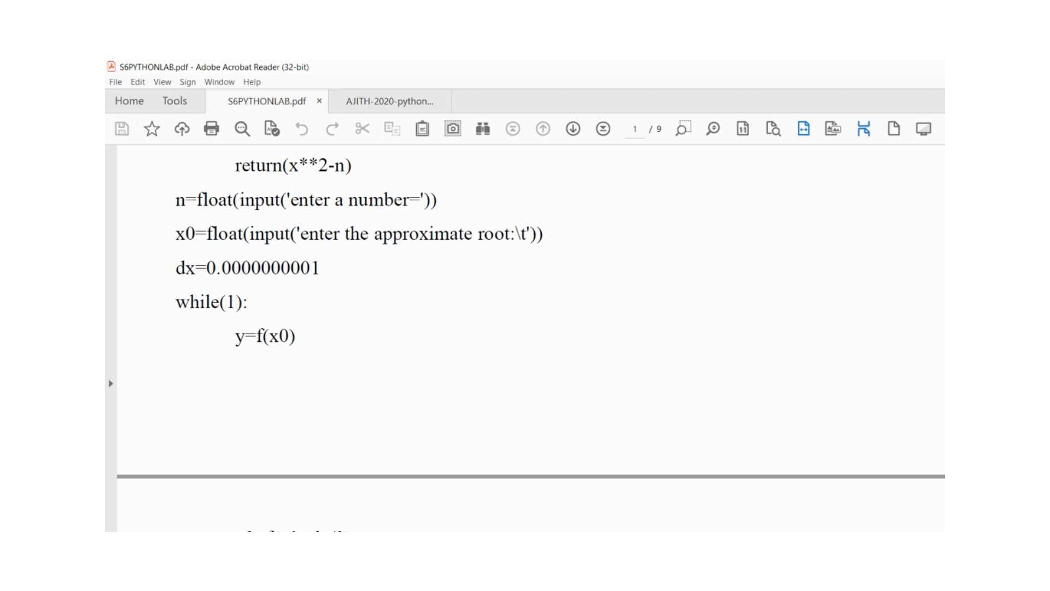
{"action": "scroll", "scroll_direction": "down", "scroll_amount": 3}
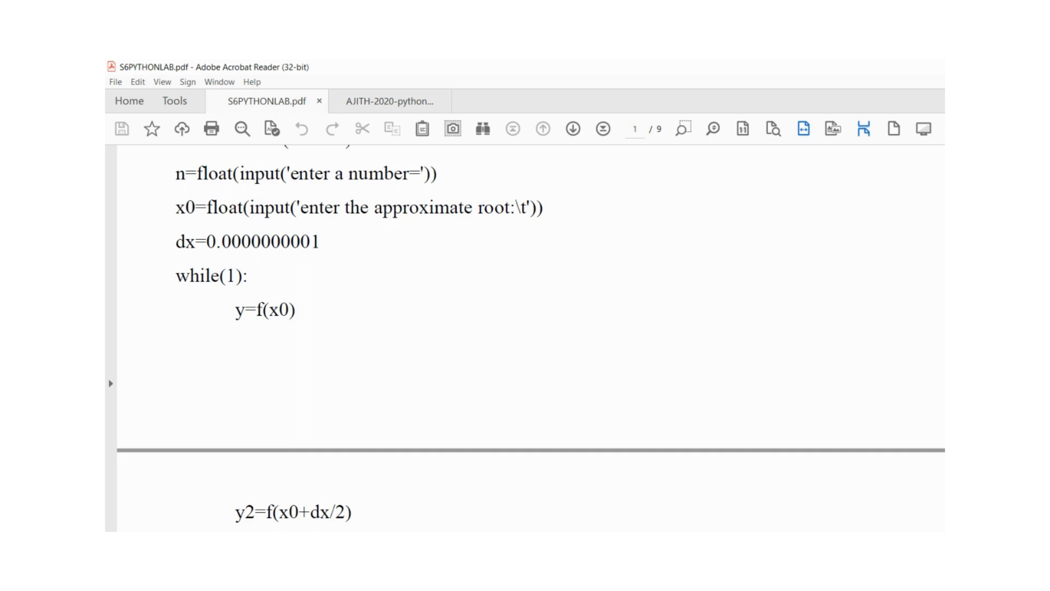
{"action": "scroll", "scroll_direction": "down", "scroll_amount": 3}
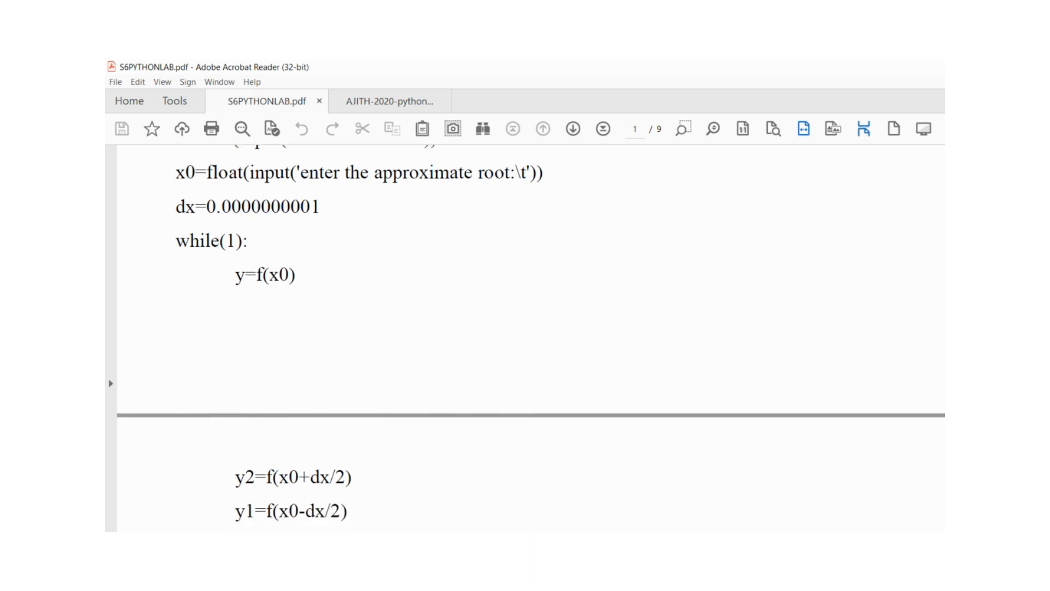
{"action": "scroll", "scroll_direction": "down", "scroll_amount": 3}
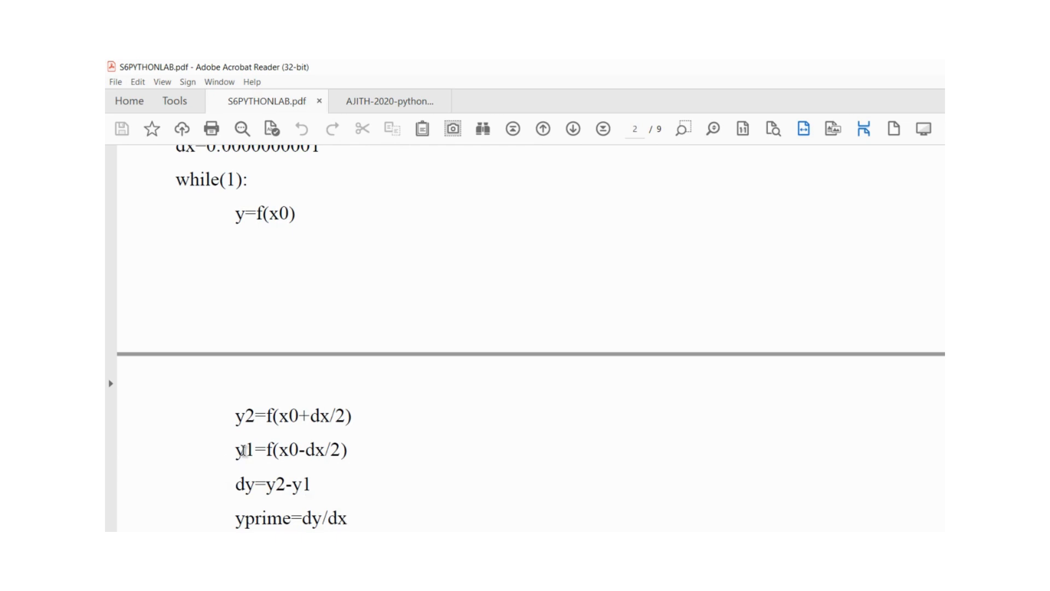
{"action": "mouse_move", "coordinate": [258, 491]}
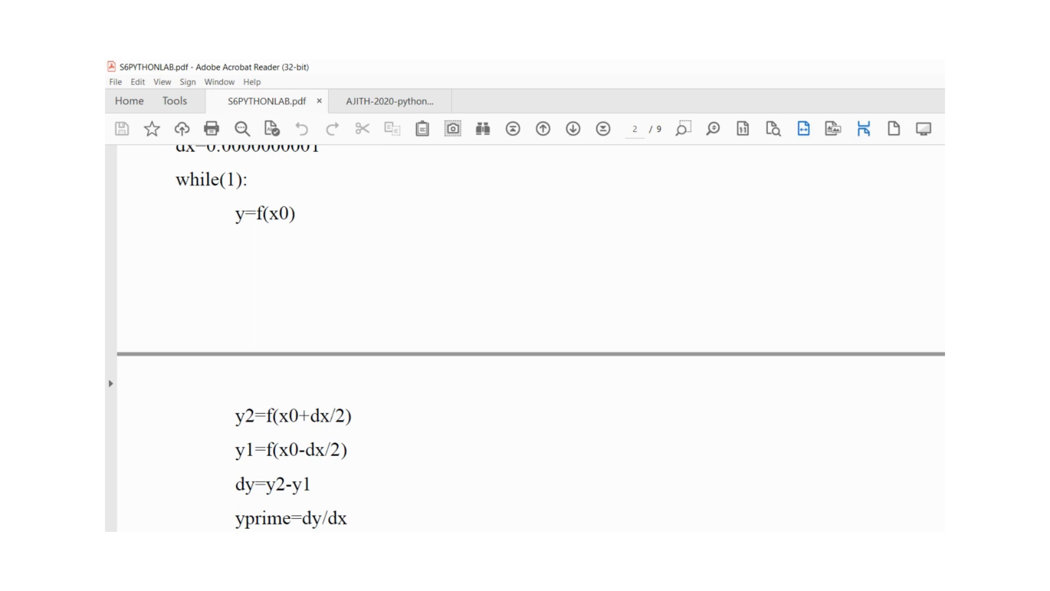
Scroll further to show x=x0-y/yprime, the abs(x0-x) check and the break line
{"action": "scroll", "scroll_direction": "down", "scroll_amount": 3}
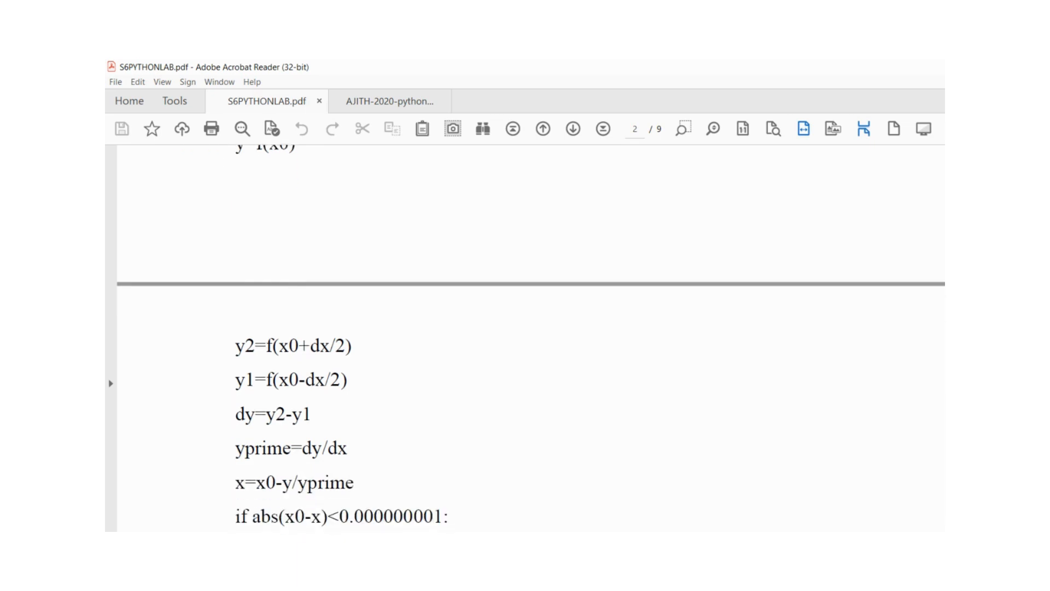
{"action": "scroll", "scroll_direction": "down", "scroll_amount": 3}
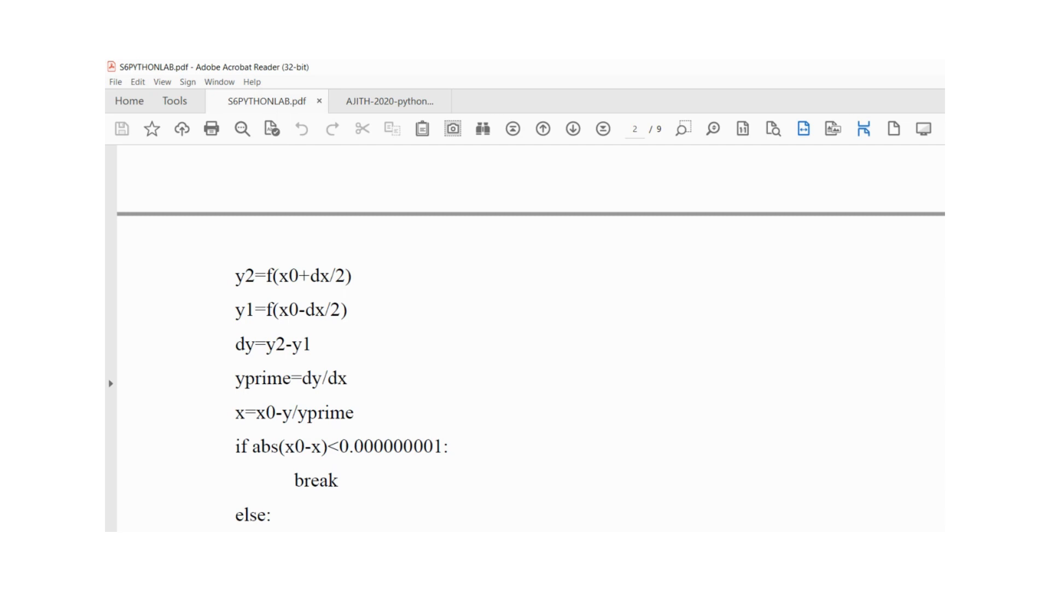
{"action": "mouse_move", "coordinate": [308, 463]}
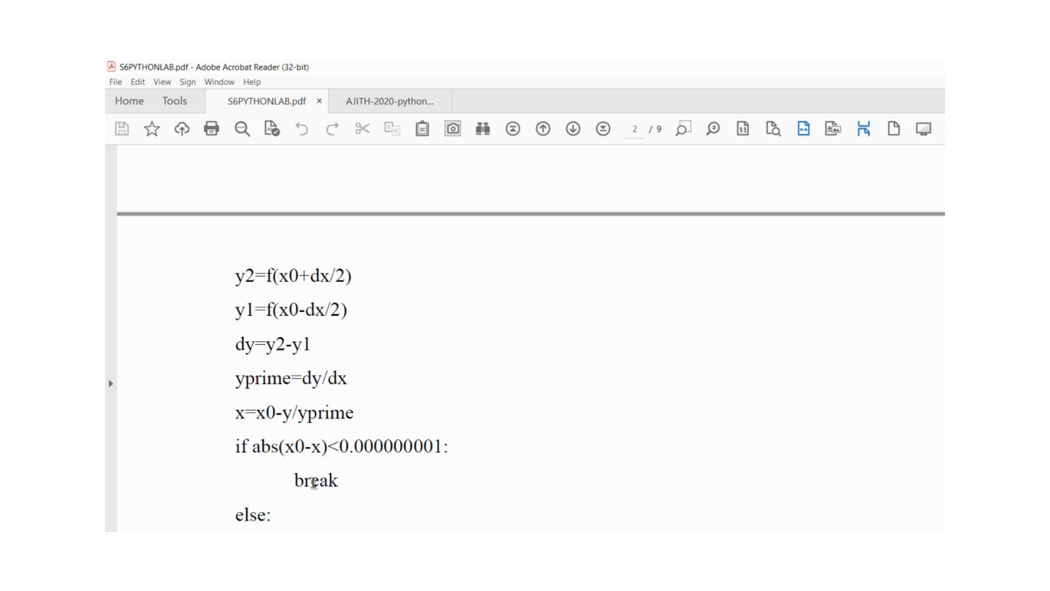
{"action": "mouse_move", "coordinate": [367, 506]}
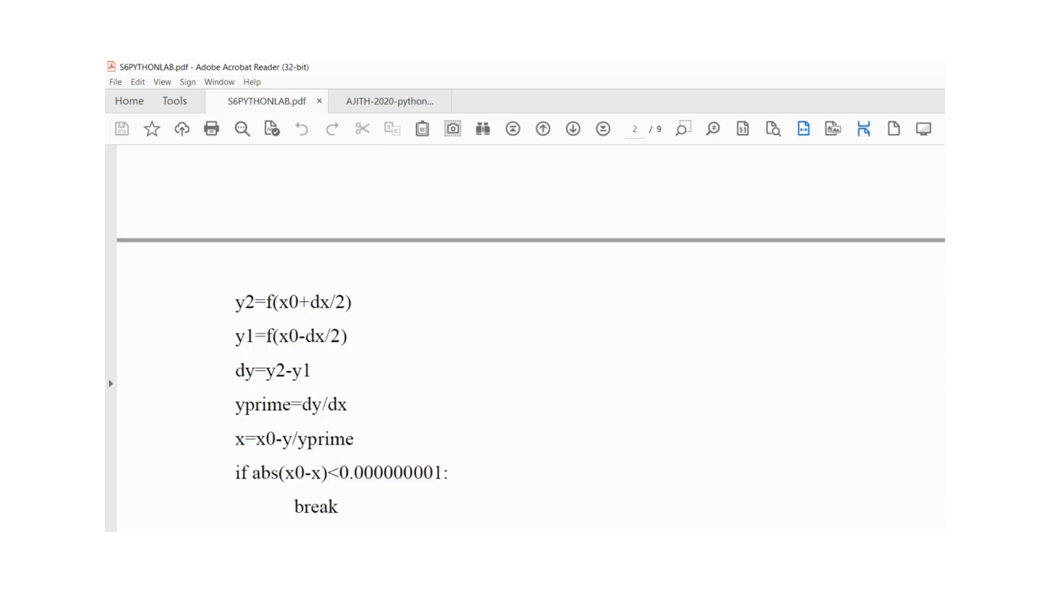
{"action": "scroll", "scroll_direction": "down", "scroll_amount": 3}
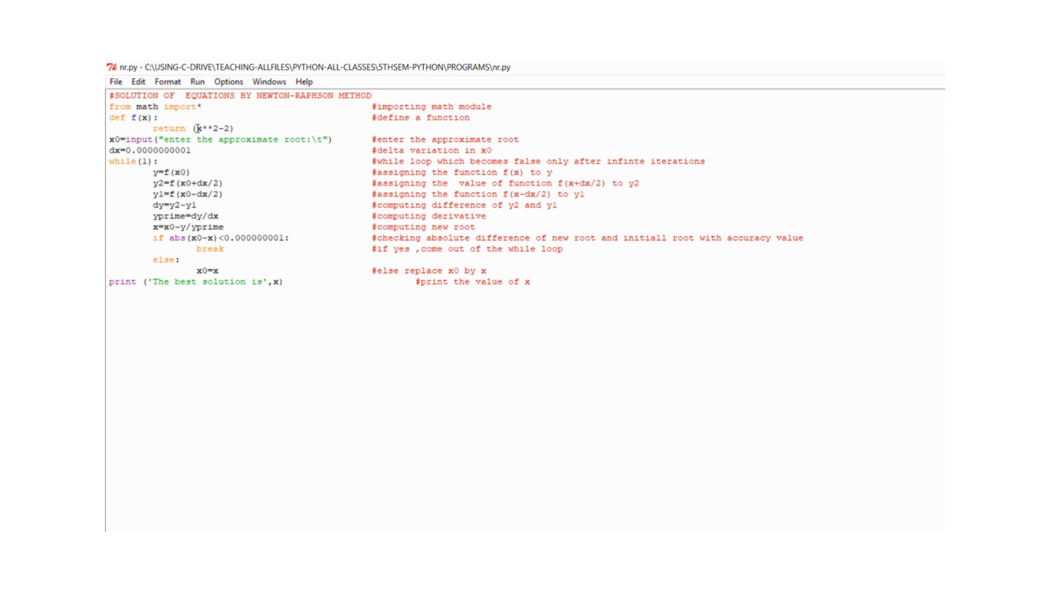
Walk through the nr.py code in the IDLE editor from the function return to the convergence check
{"action": "left_click", "coordinate": [210, 128]}
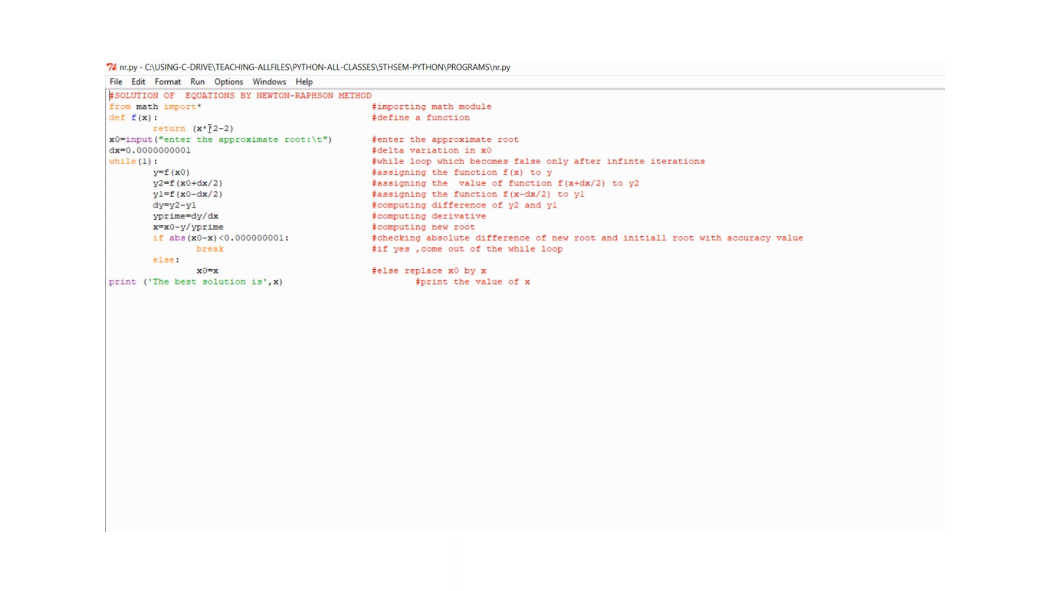
{"action": "type", "text": "*"}
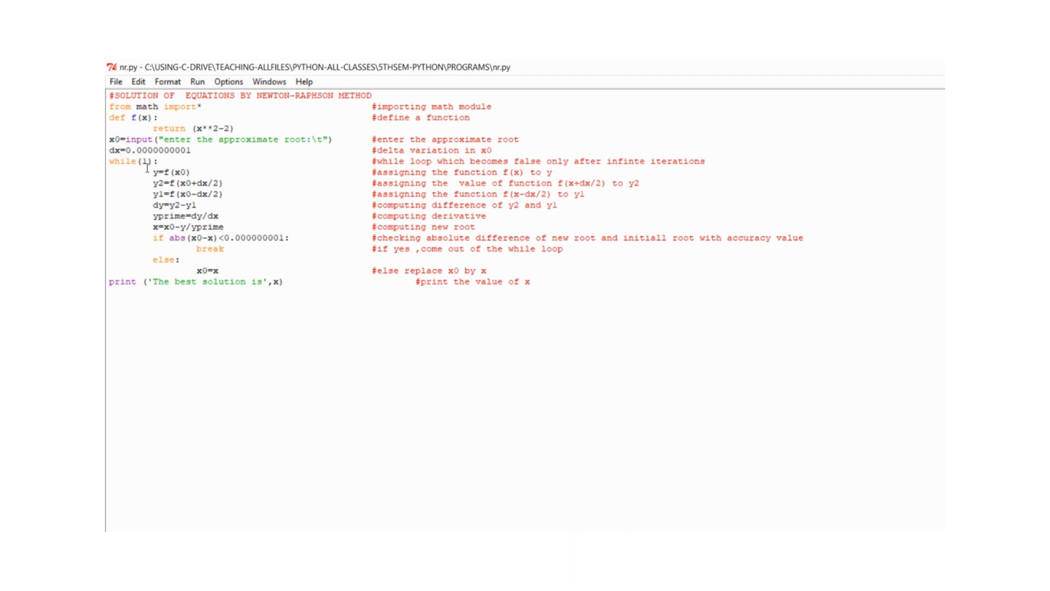
{"action": "mouse_move", "coordinate": [185, 172]}
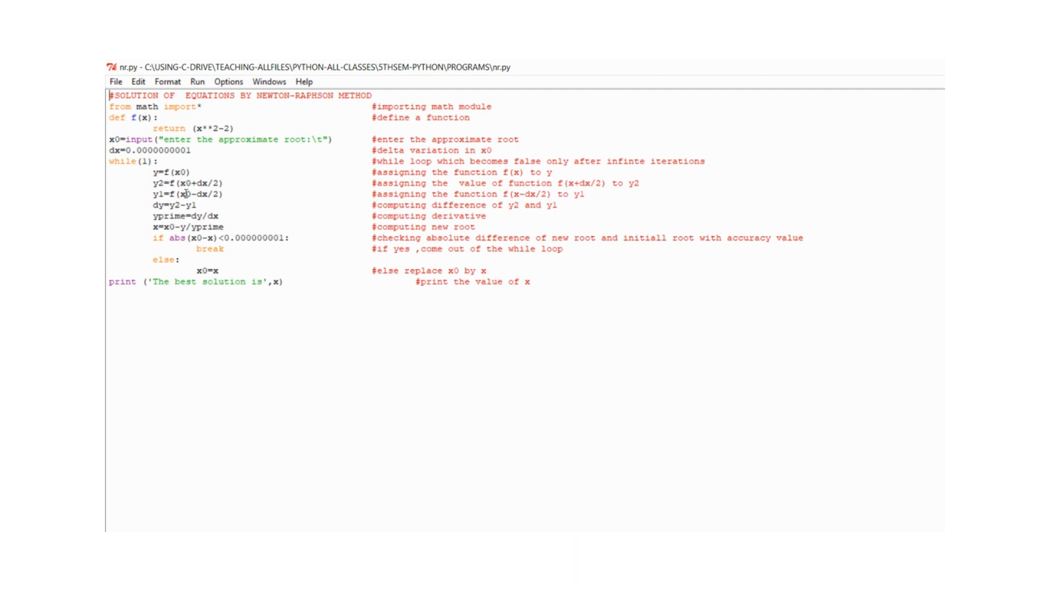
{"action": "mouse_move", "coordinate": [186, 204]}
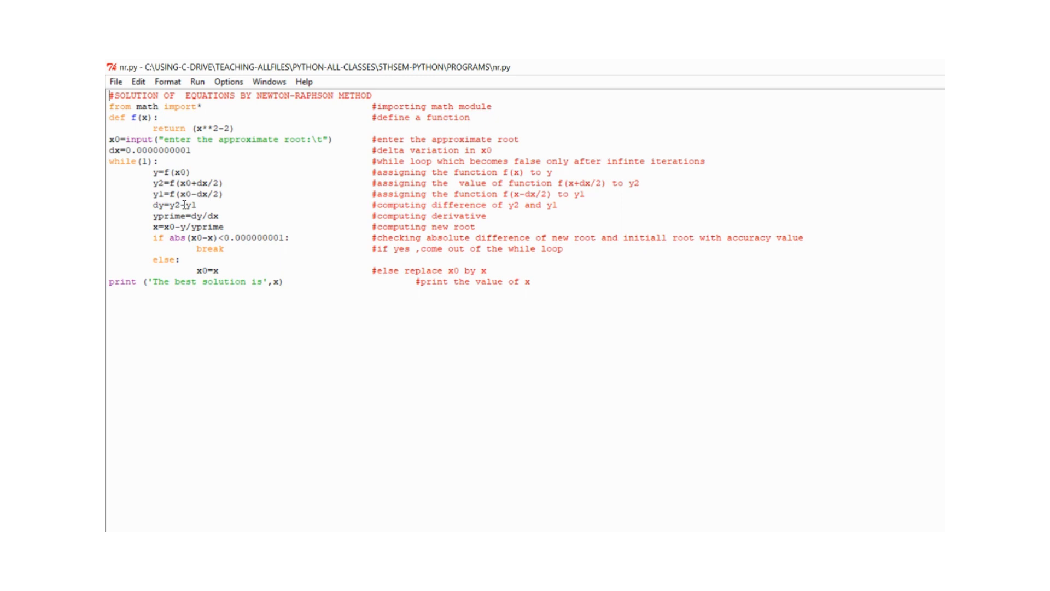
{"action": "mouse_move", "coordinate": [186, 227]}
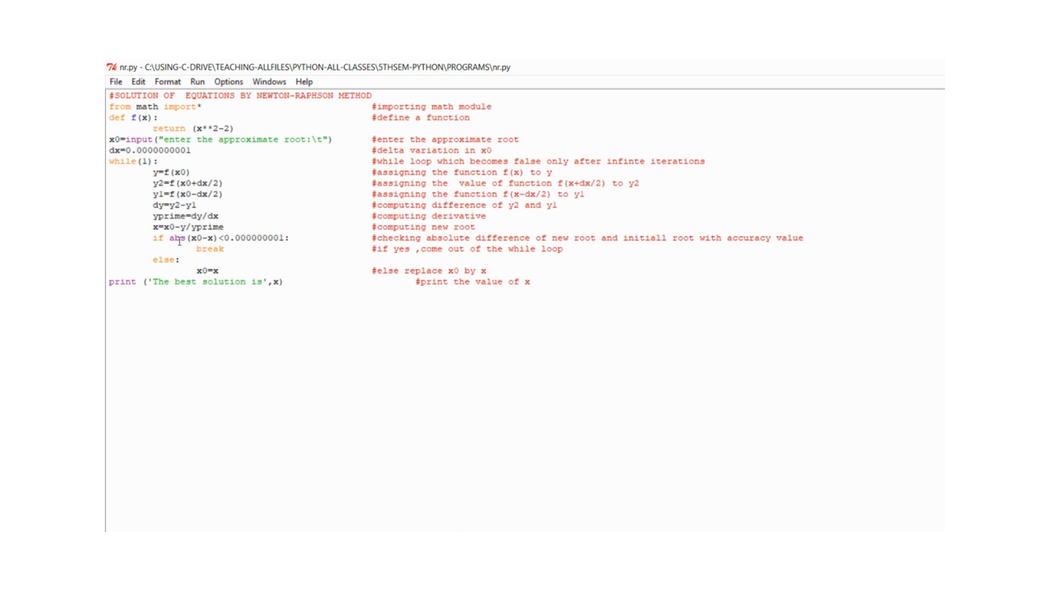
{"action": "left_click", "coordinate": [108, 95]}
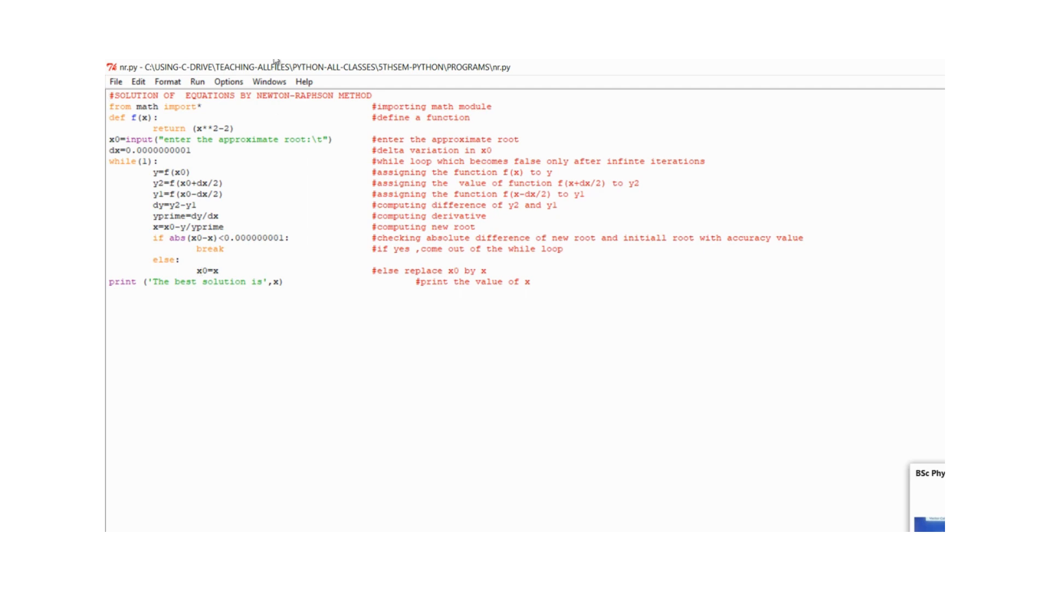
Run nr.py via Run Module with initial guess 1.35, printing best solution 1.4142135623730951
{"action": "left_click", "coordinate": [197, 80]}
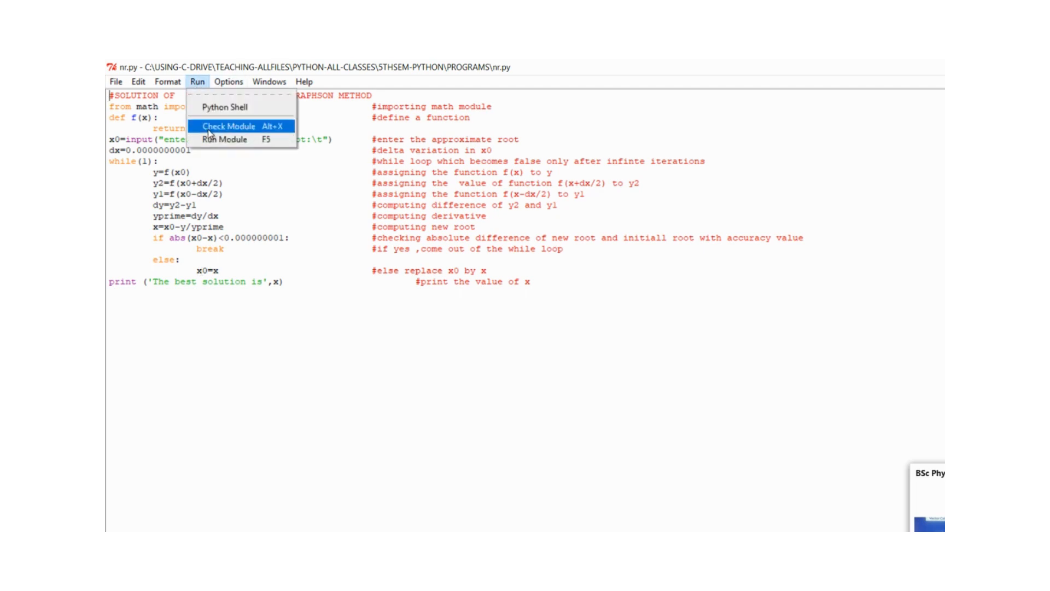
{"action": "left_click", "coordinate": [224, 139]}
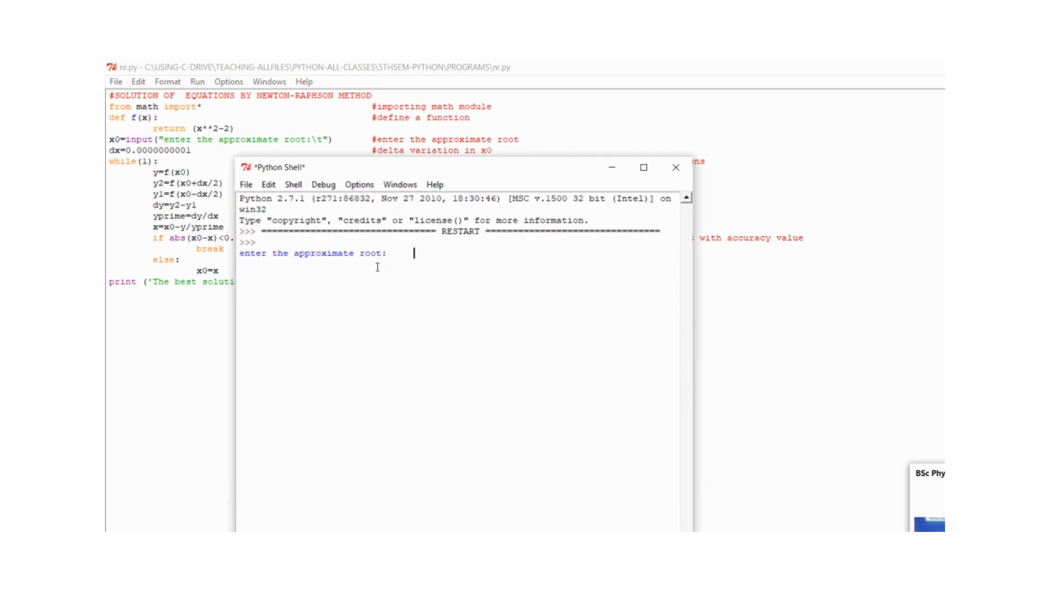
{"action": "mouse_move", "coordinate": [385, 214]}
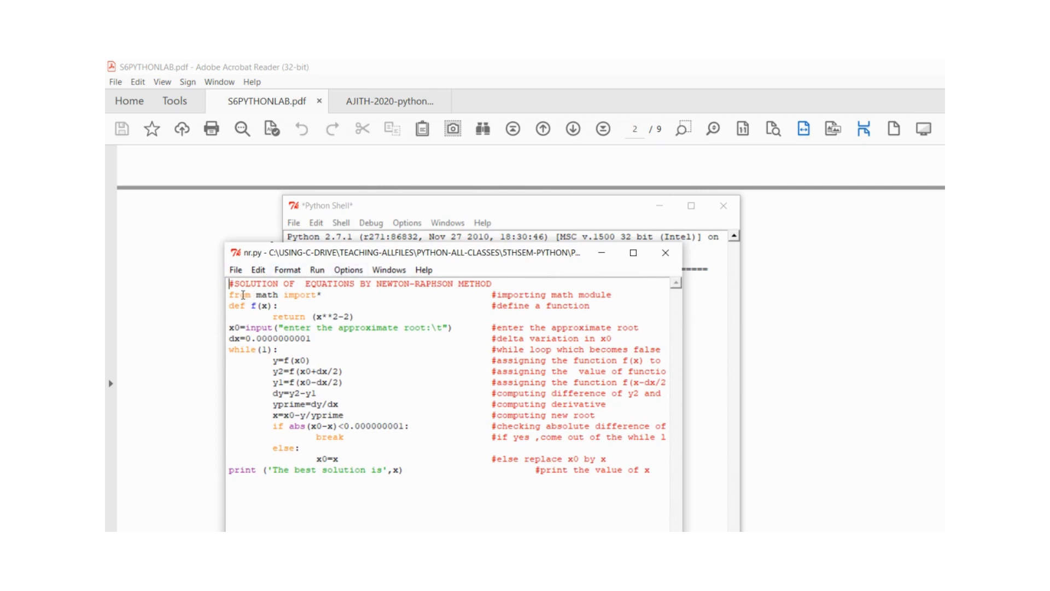
{"action": "mouse_move", "coordinate": [380, 207]}
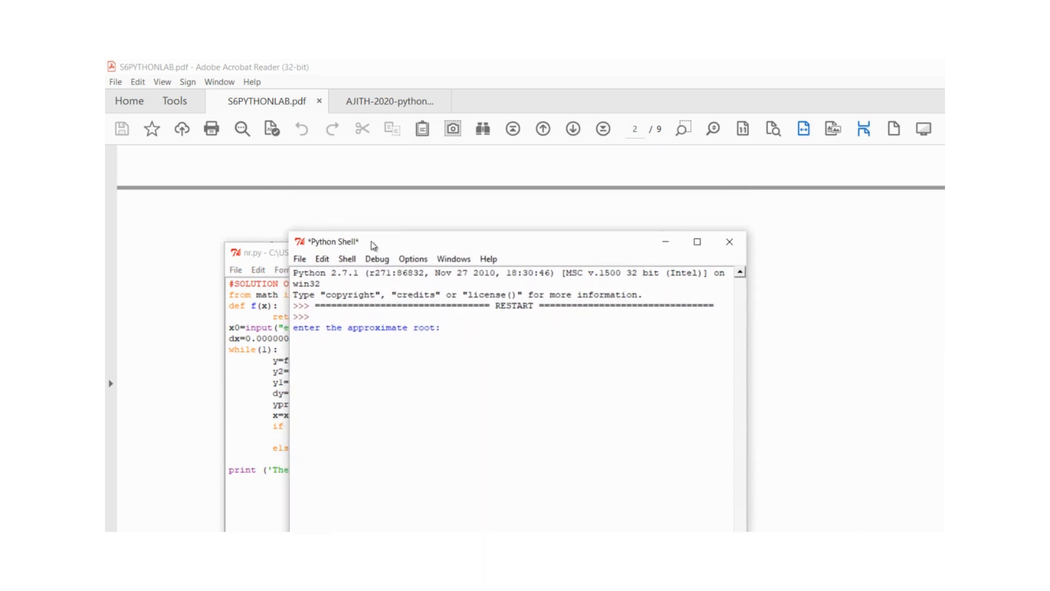
{"action": "type", "text": "1.35"}
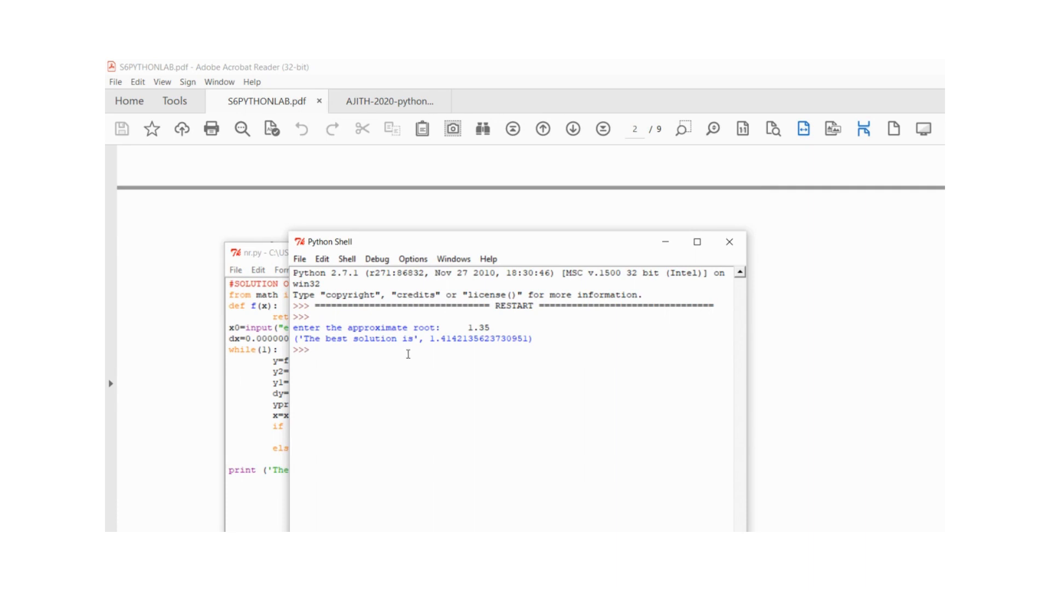
{"action": "left_click", "coordinate": [312, 349]}
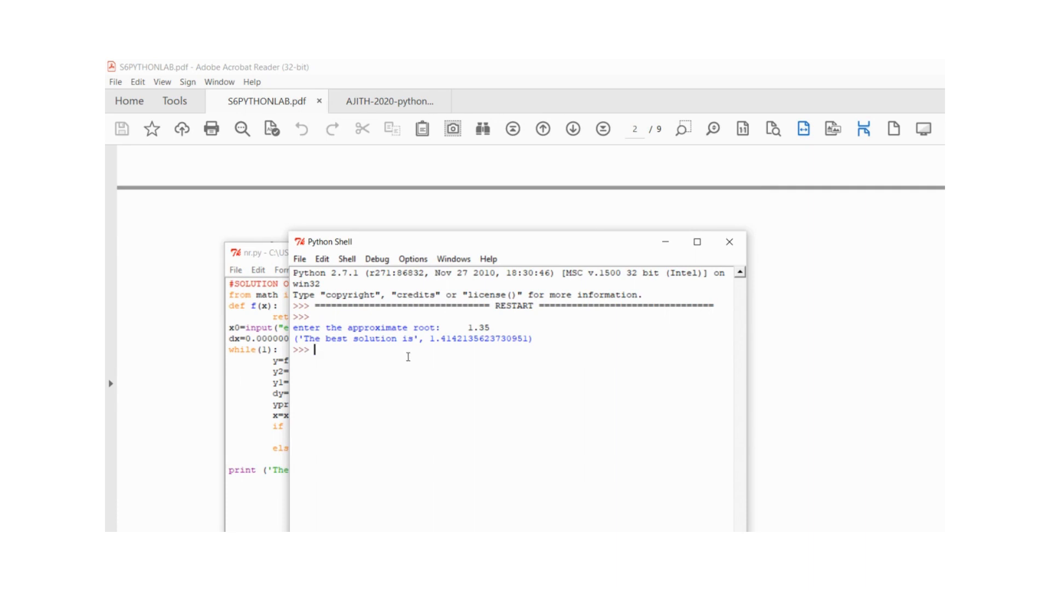